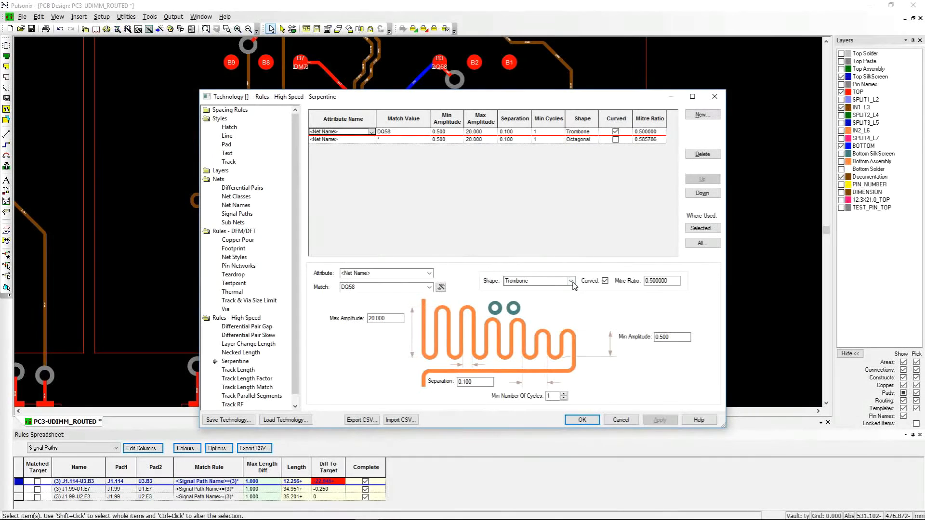
Preview octagonal and sawtooth serpentine shapes, then settle on a curved trombone for DQ58
click(571, 281)
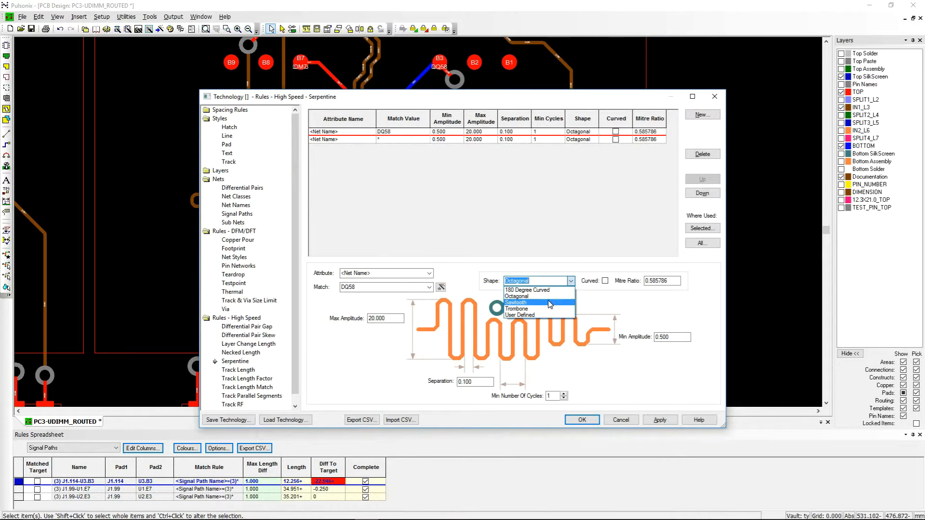
click(516, 303)
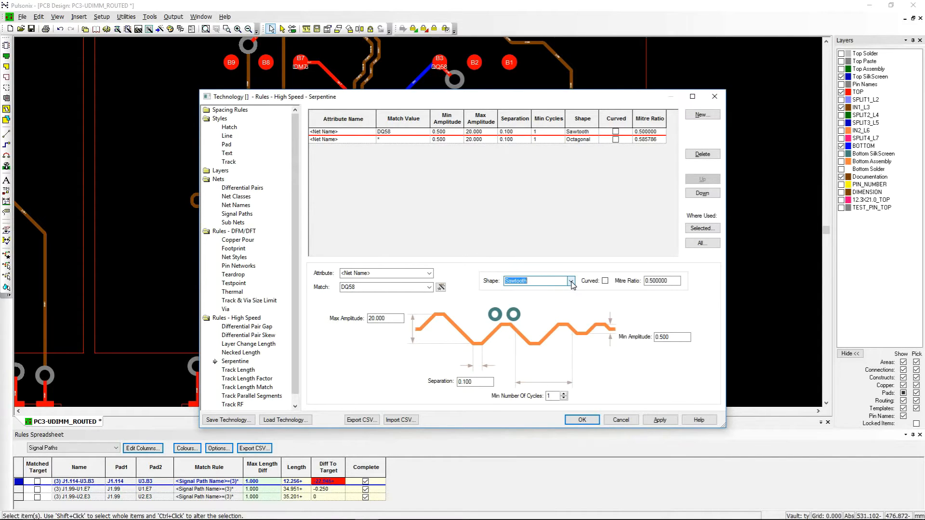
click(571, 281)
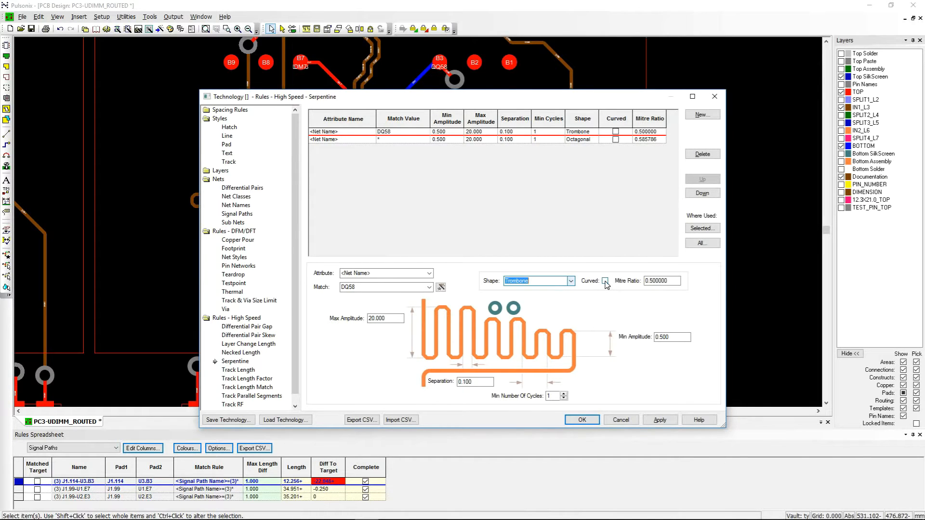
click(605, 280)
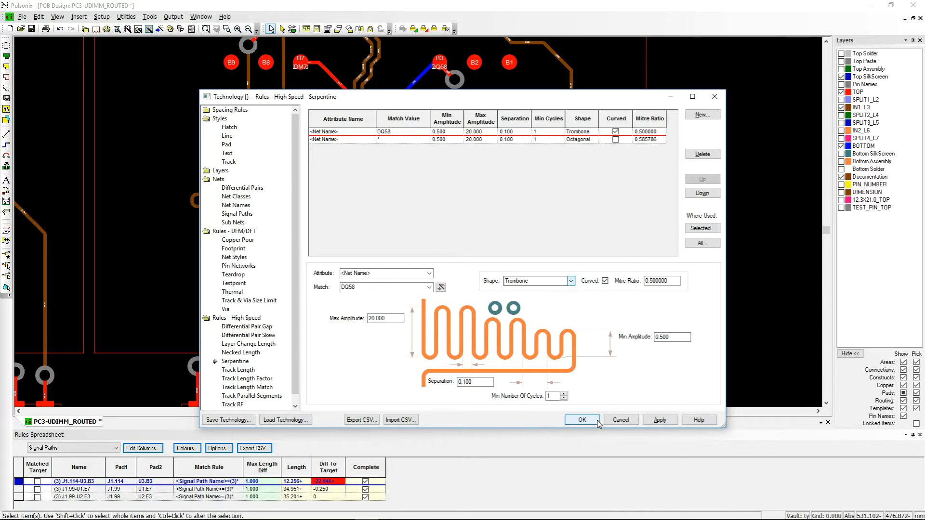
Accept the serpentine rule settings and close the Technology dialog
click(581, 420)
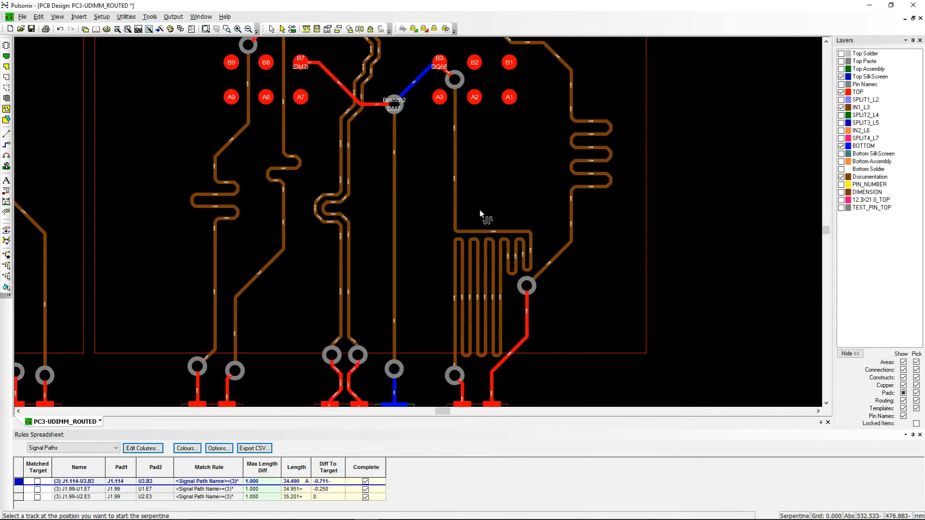
mouse_move(394, 131)
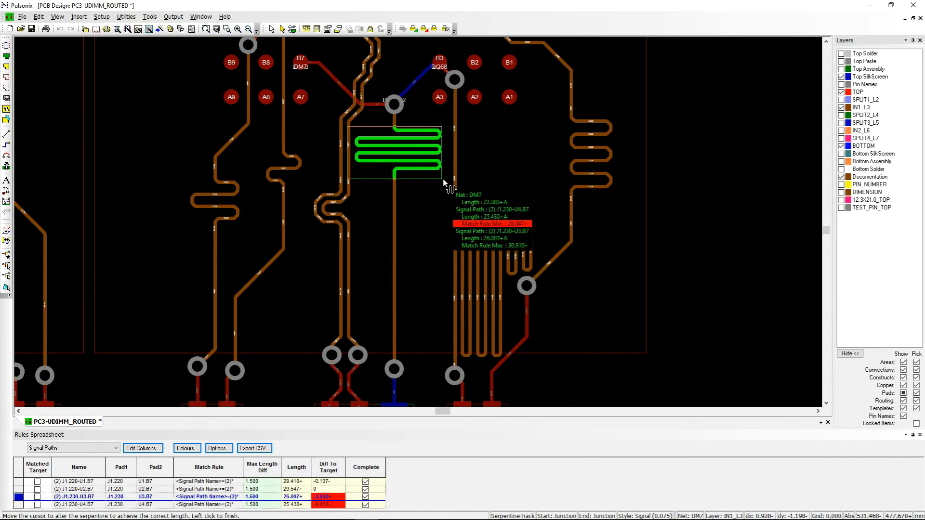
Drag the DM7 serpentine to four loops, reaching 30.844 target length, and open its context menu
drag(445, 183, 466, 196)
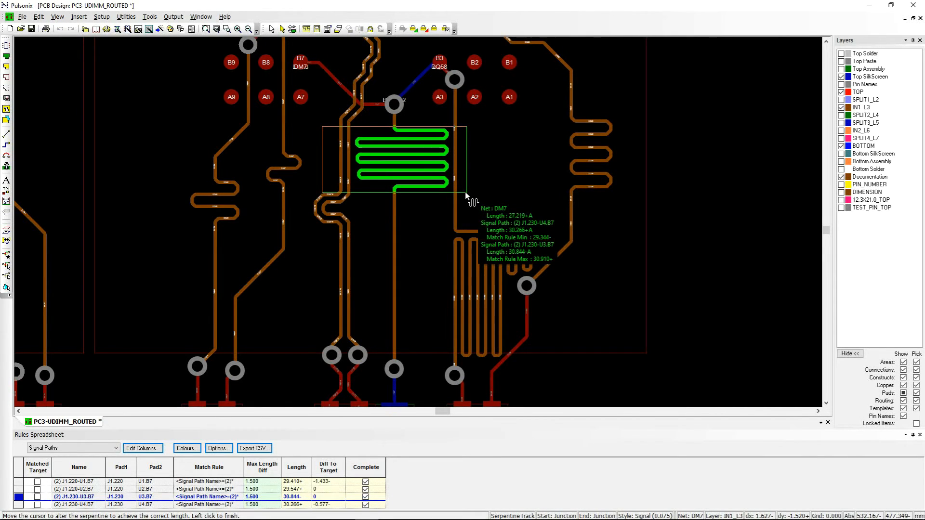
right_click(467, 195)
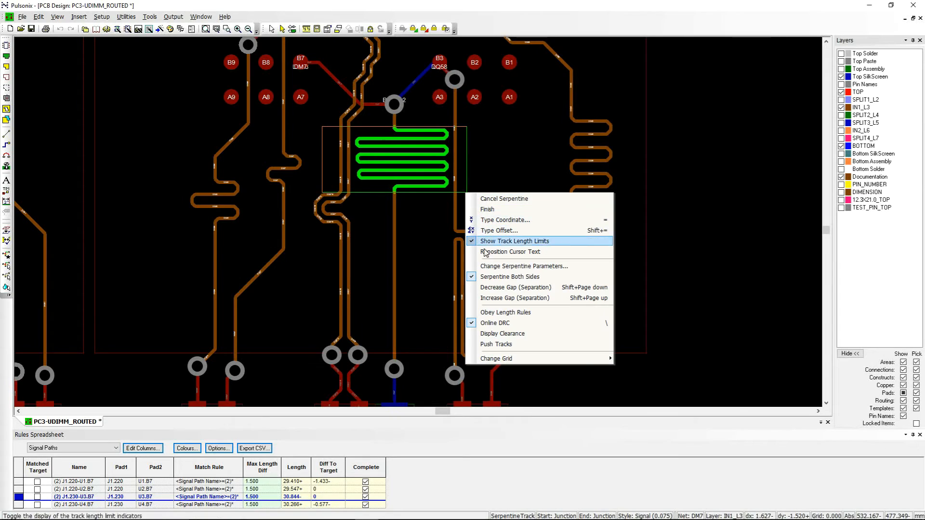